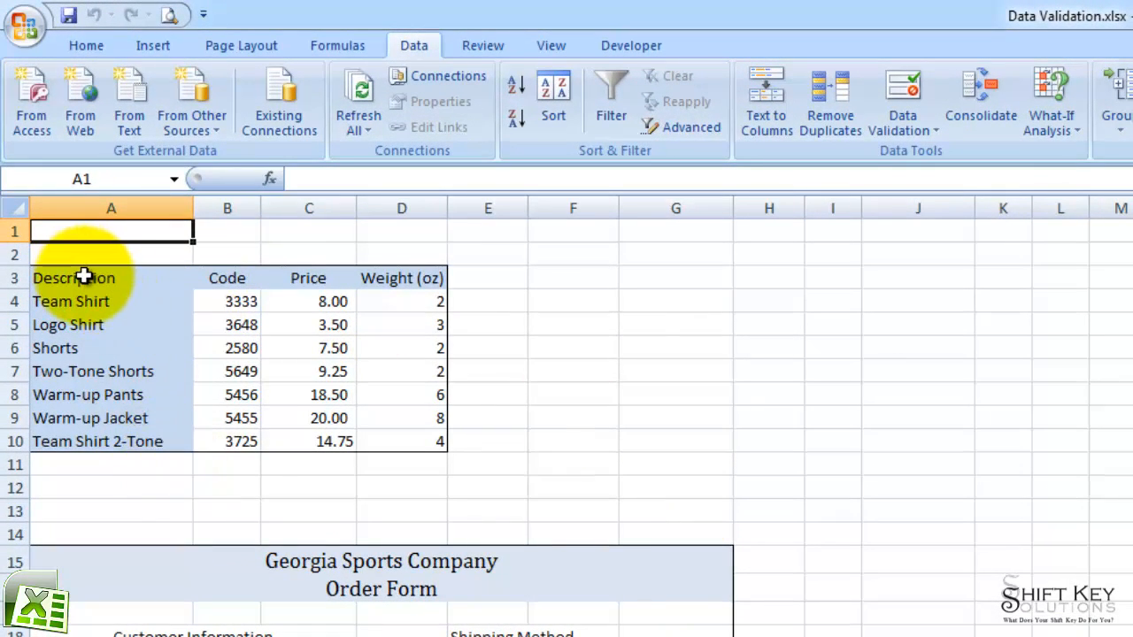
Select the Description heading with its products (A3:A10) and go to Formulas
drag(74, 276, 96, 441)
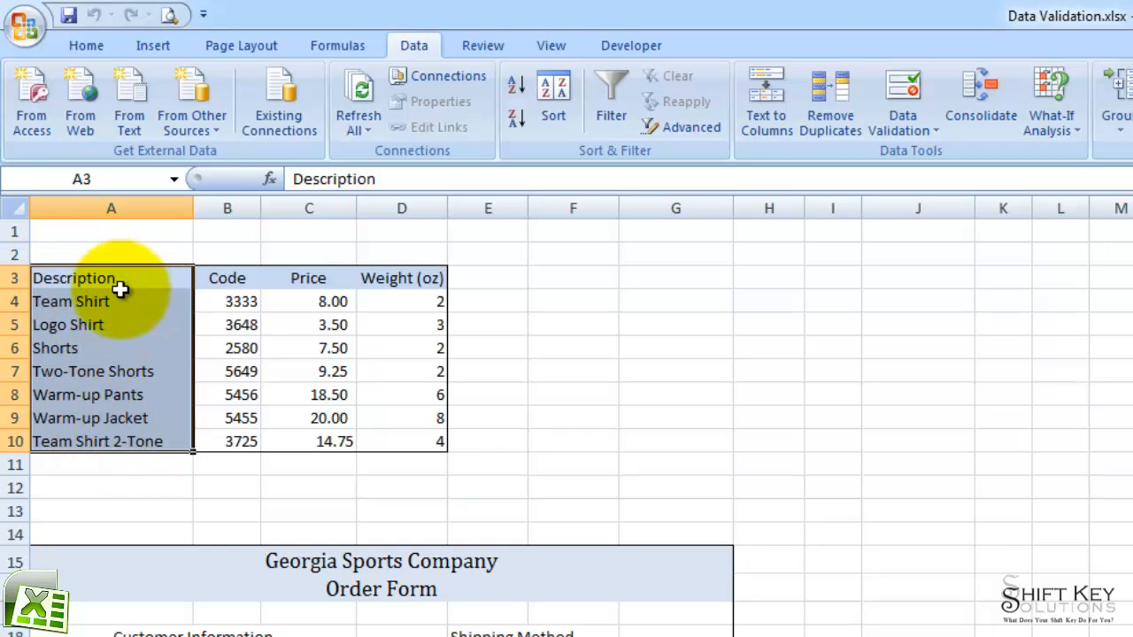
click(336, 46)
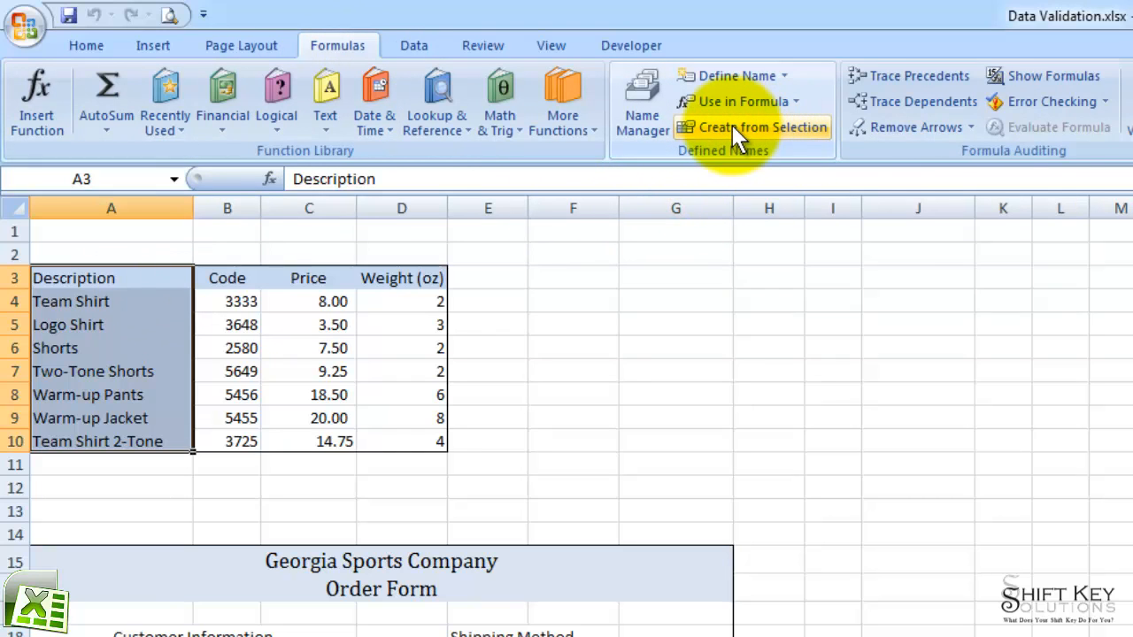
mouse_move(800, 128)
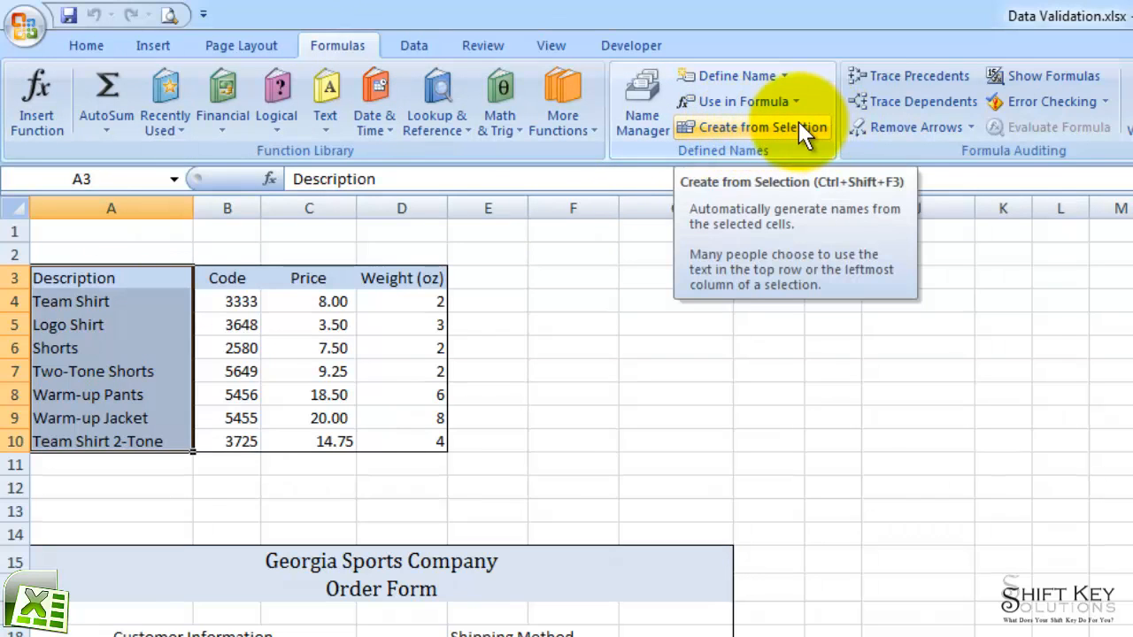
Create a named range from the selection using the top-row heading Description
click(763, 128)
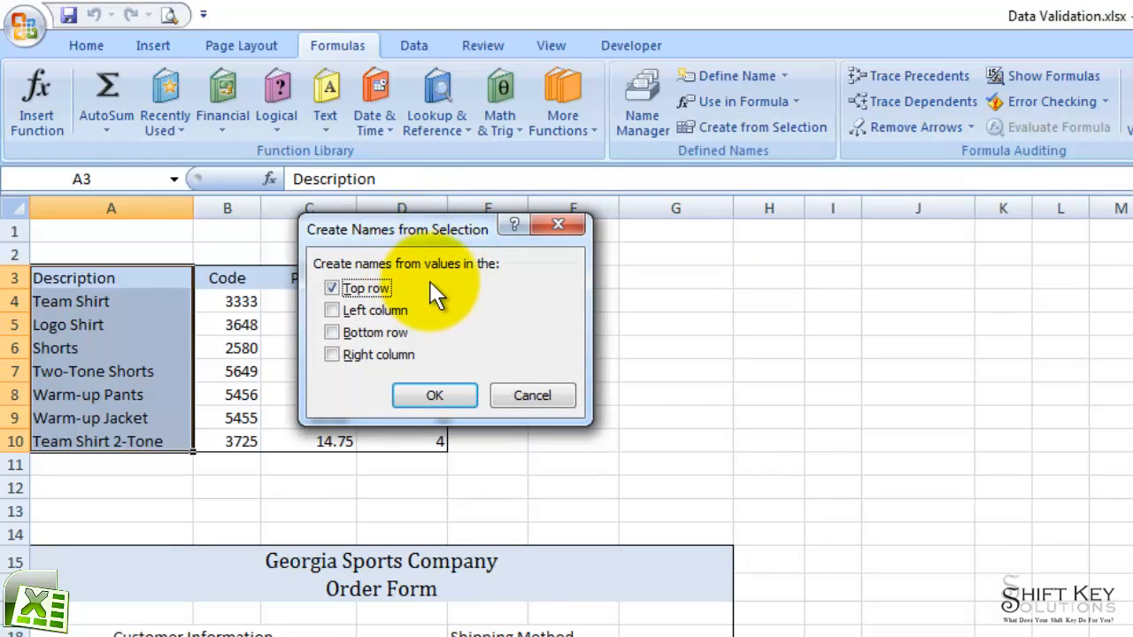
mouse_move(492, 283)
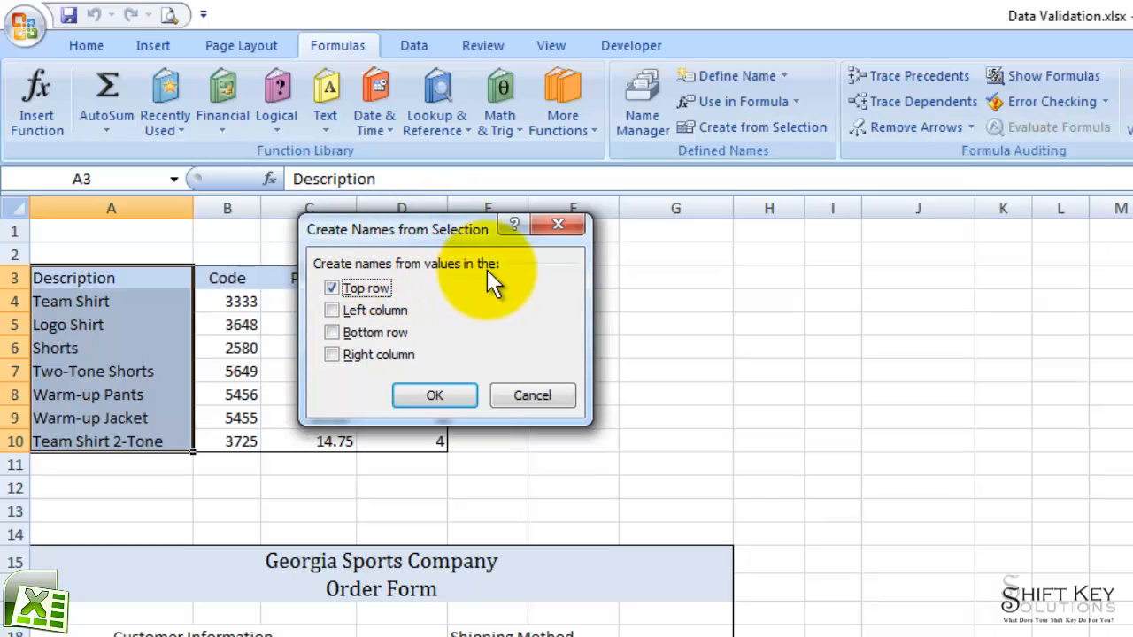
mouse_move(389, 301)
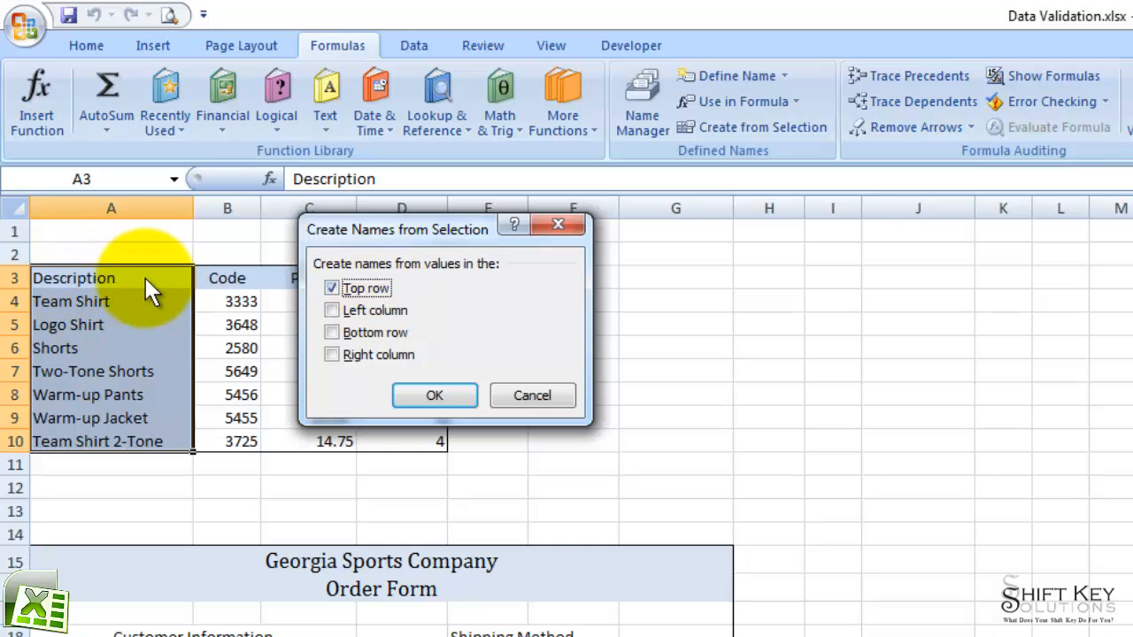
mouse_move(92, 433)
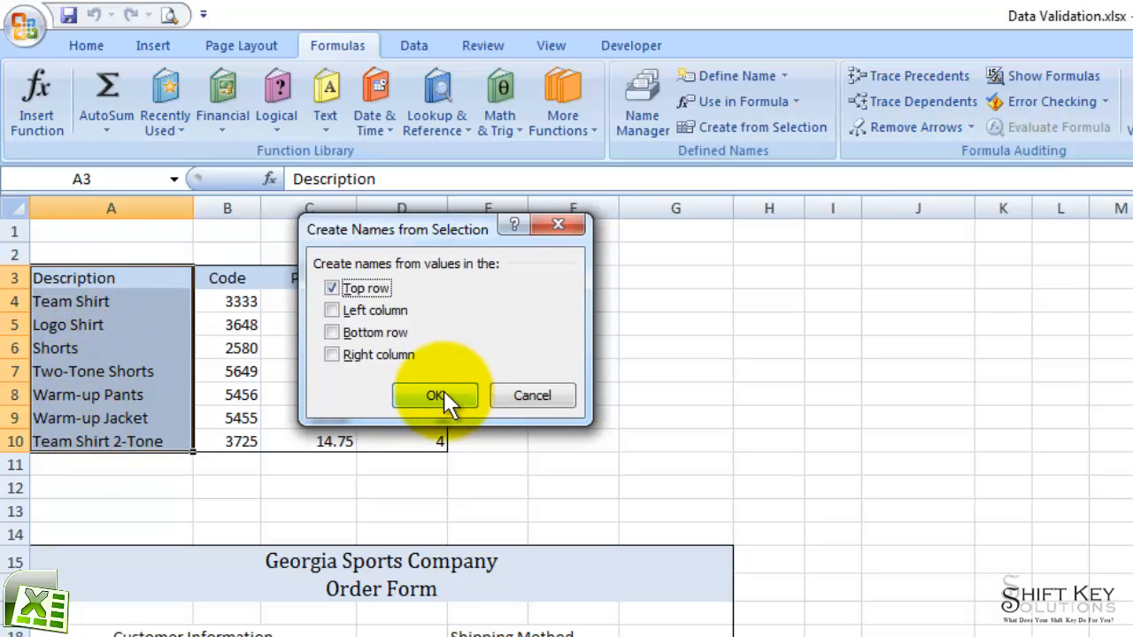
click(435, 394)
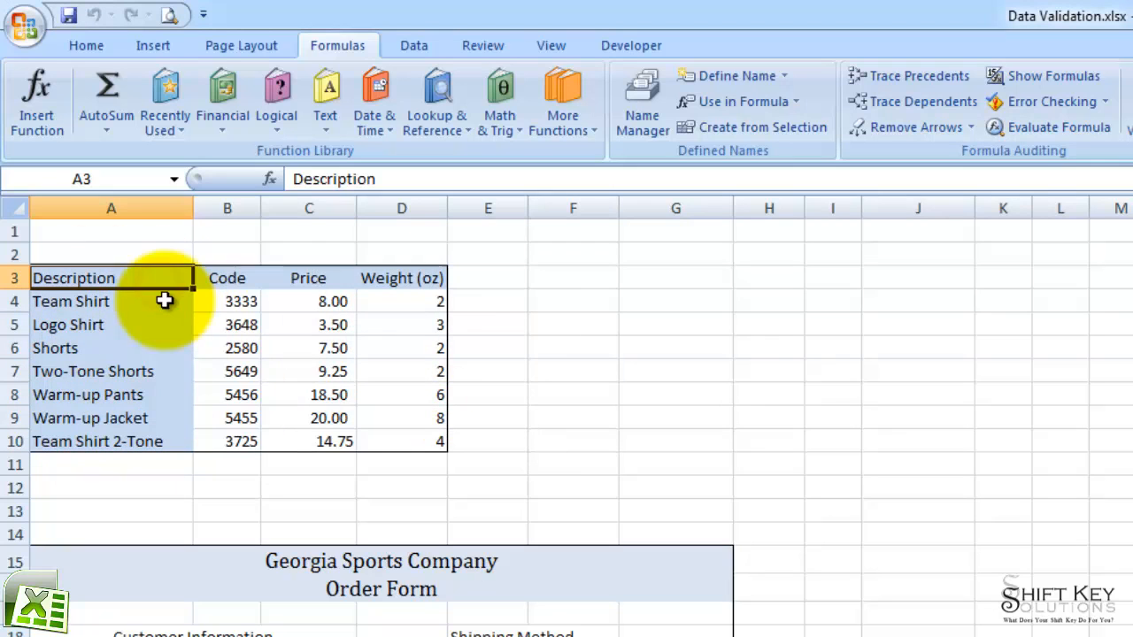
Choose Description from the Name Box to confirm it selects the seven products
click(110, 230)
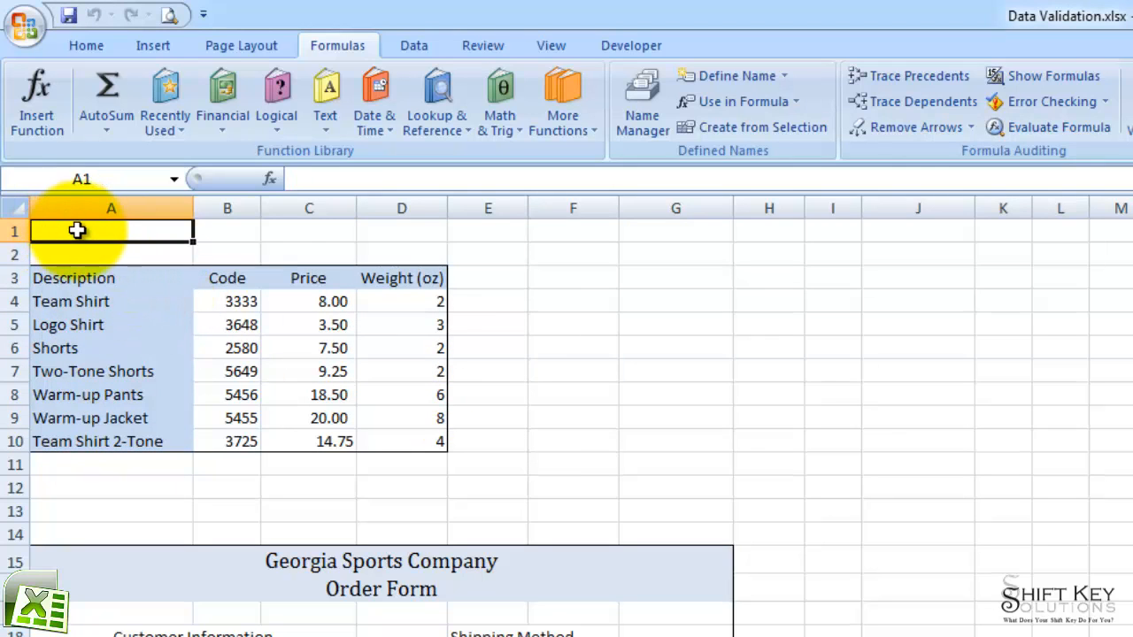
mouse_move(124, 179)
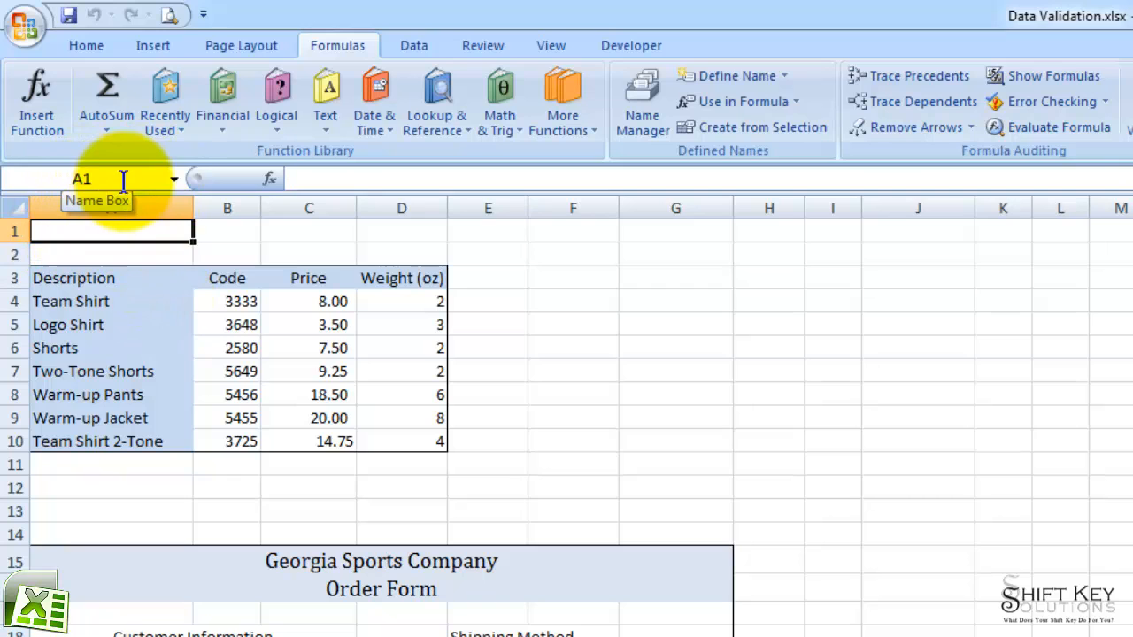
mouse_move(177, 186)
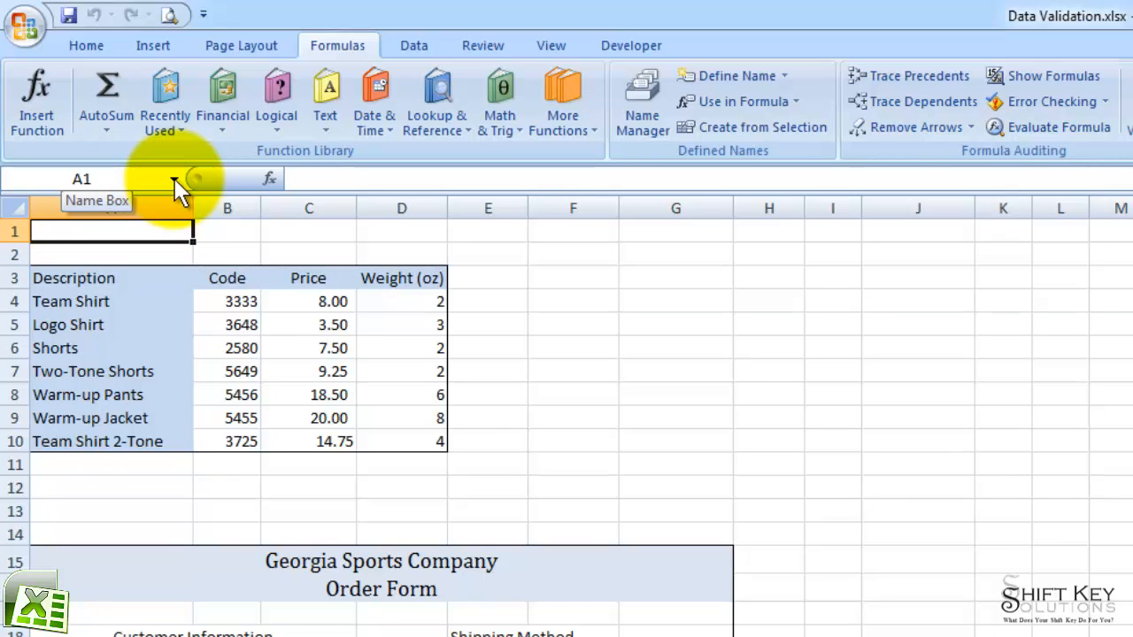
click(173, 177)
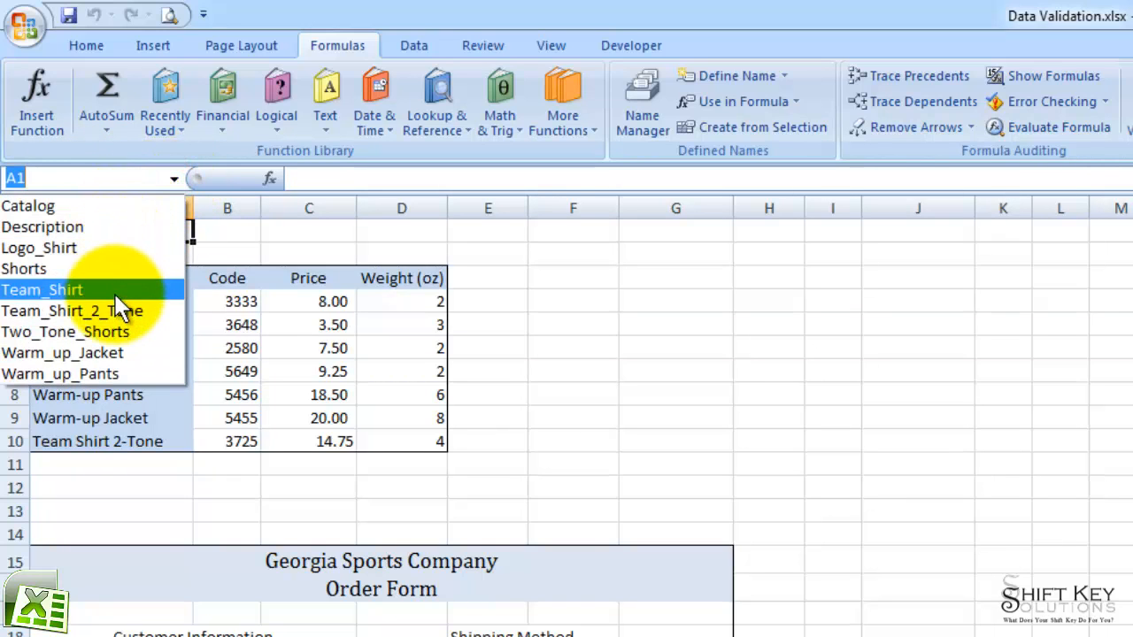
mouse_move(109, 269)
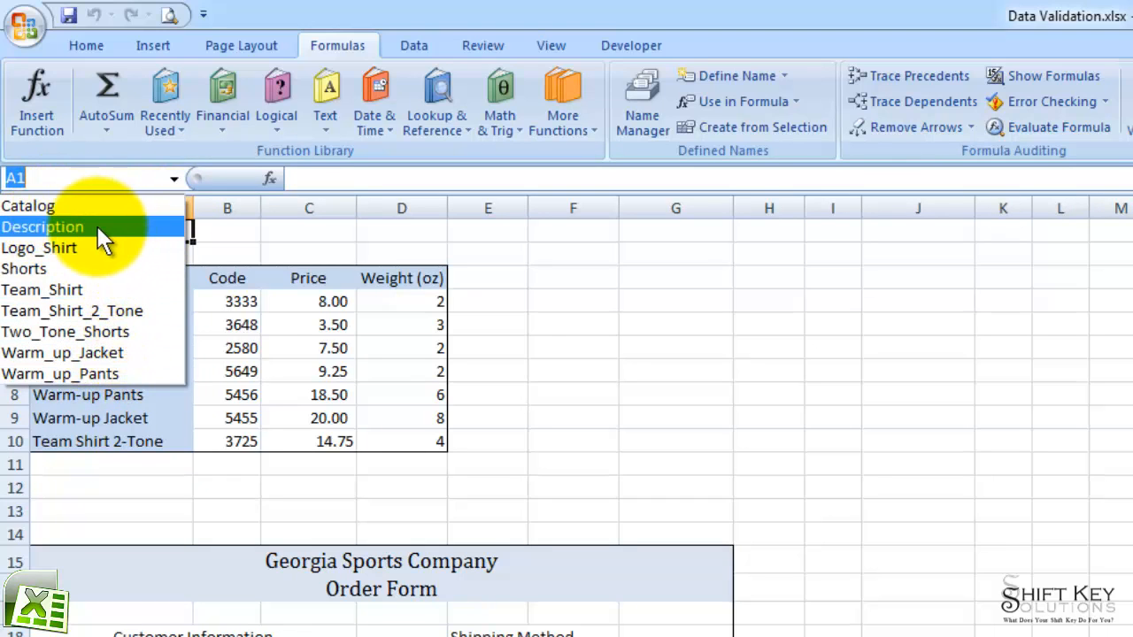
click(43, 227)
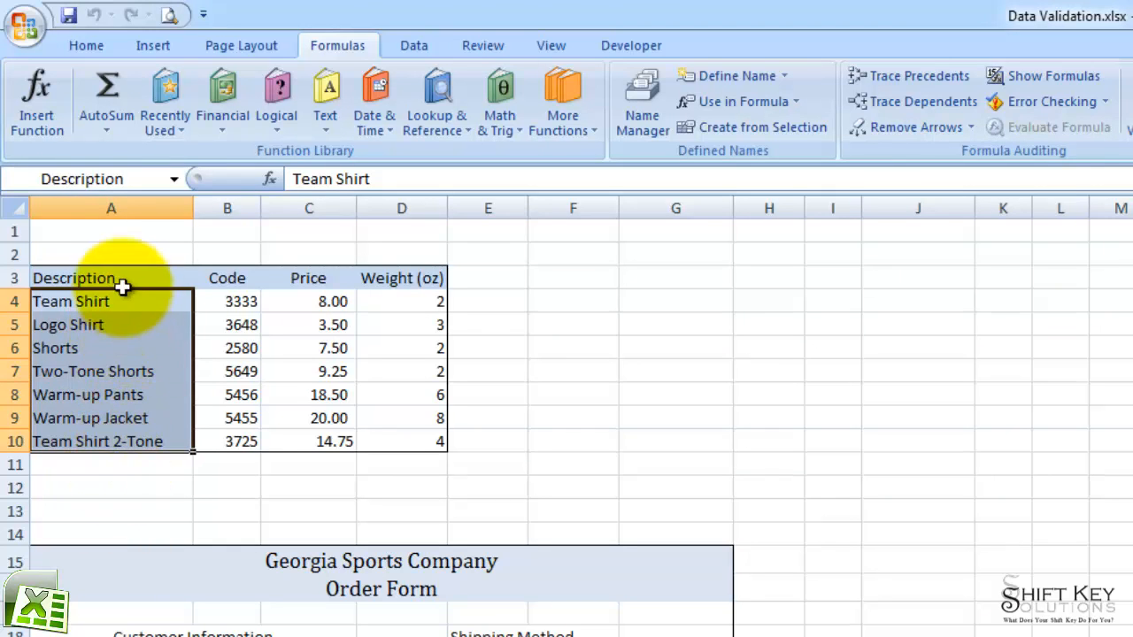
Select the order form's empty Description cells A25:A39 and go to Data
scroll(down, 3)
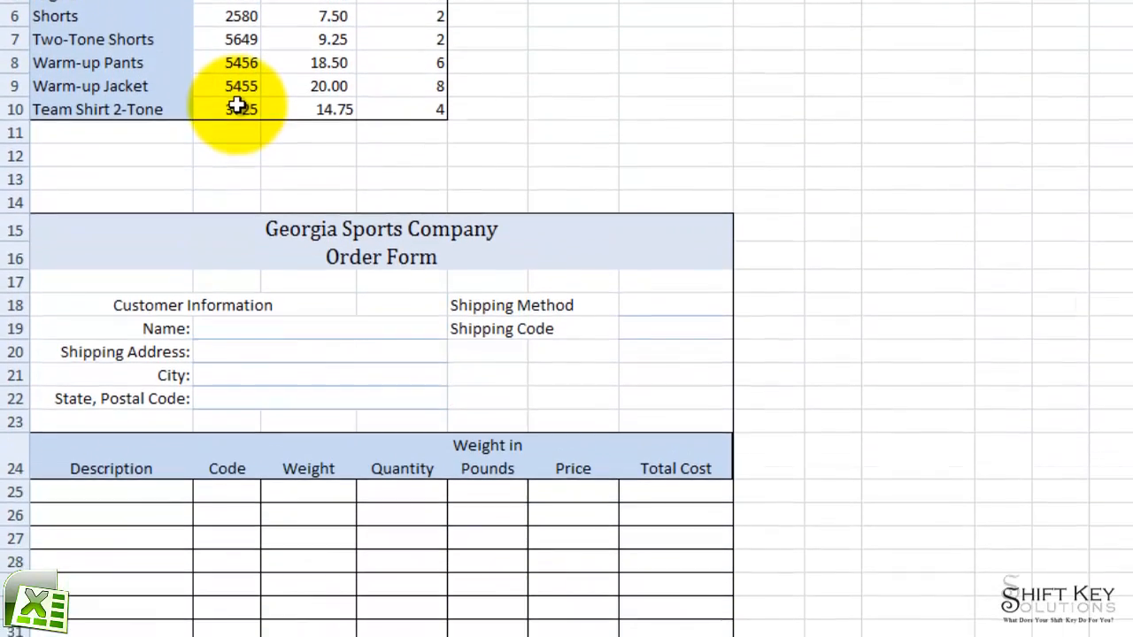
scroll(down, 3)
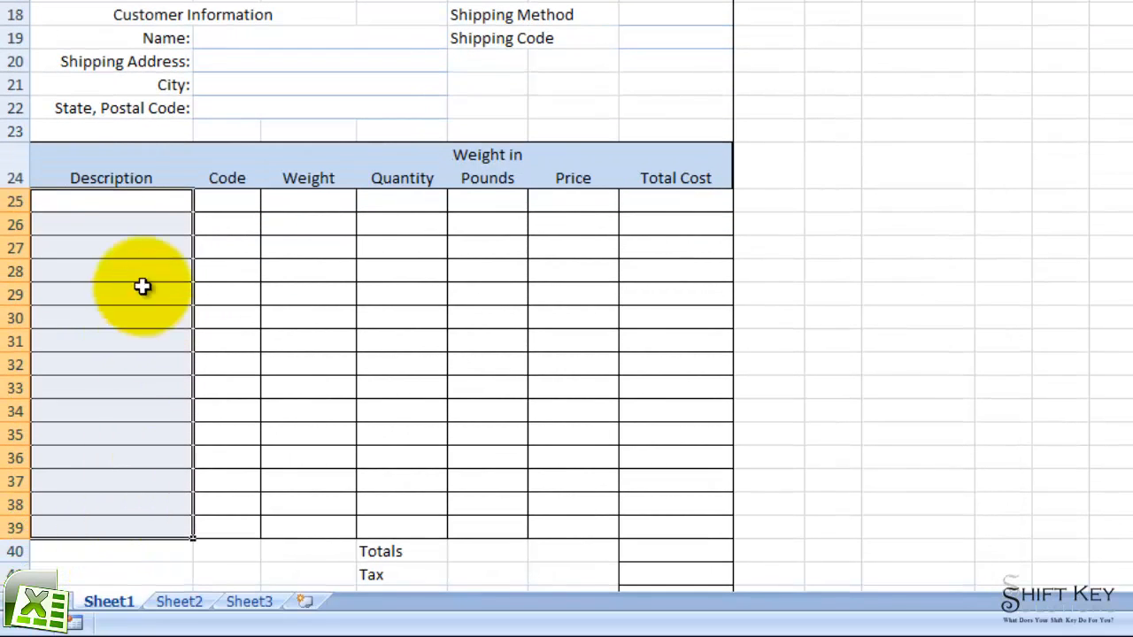
mouse_move(109, 245)
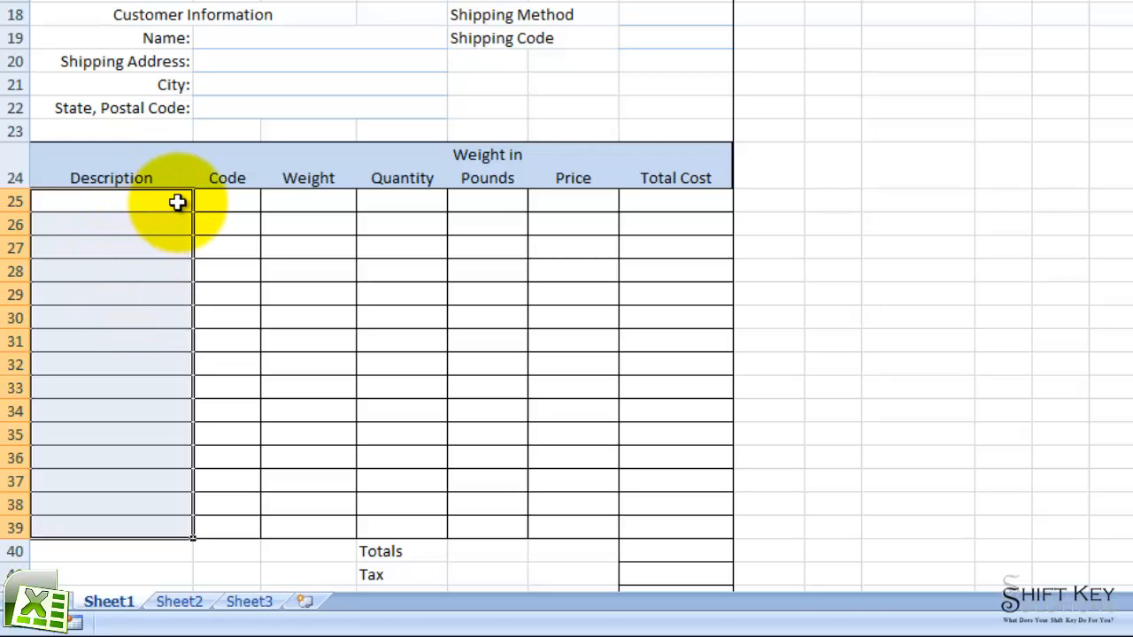
mouse_move(180, 202)
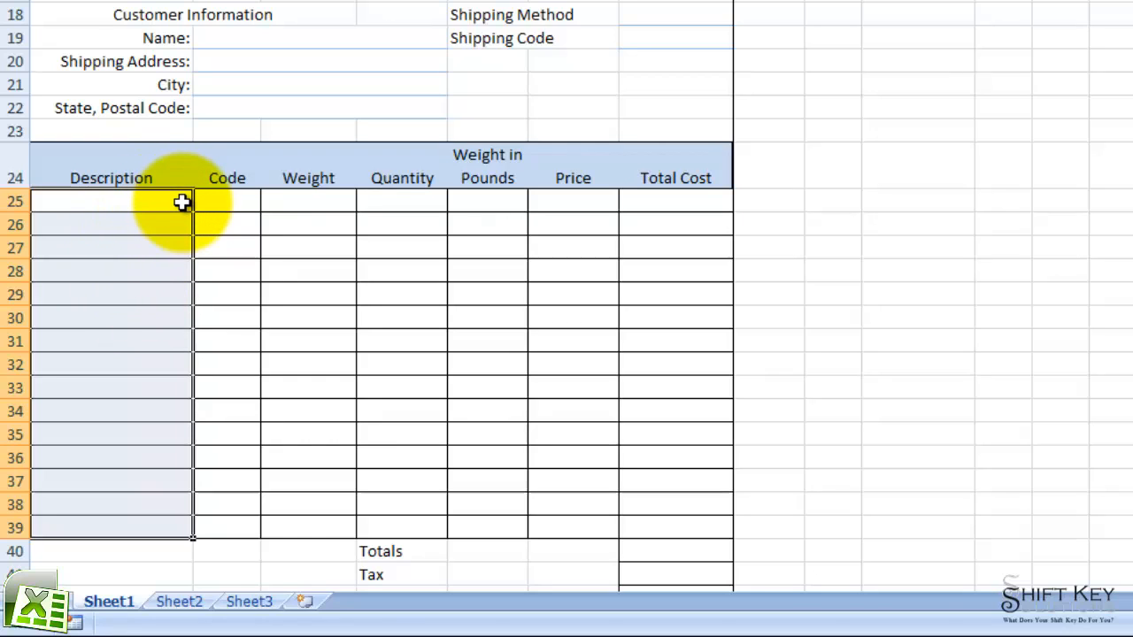
click(110, 202)
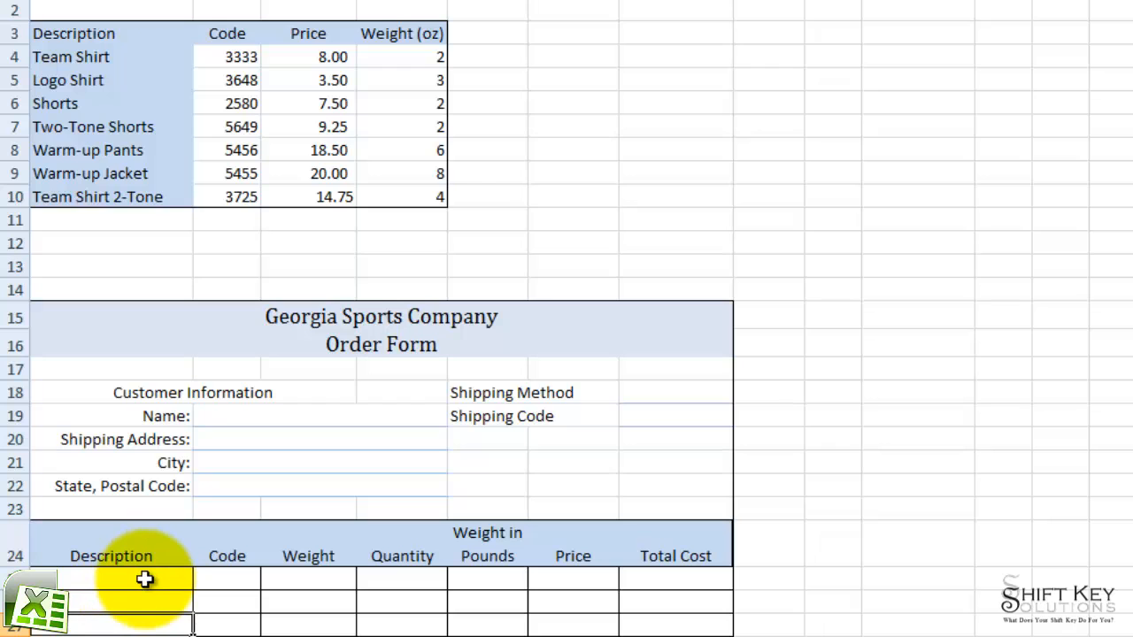
mouse_move(156, 157)
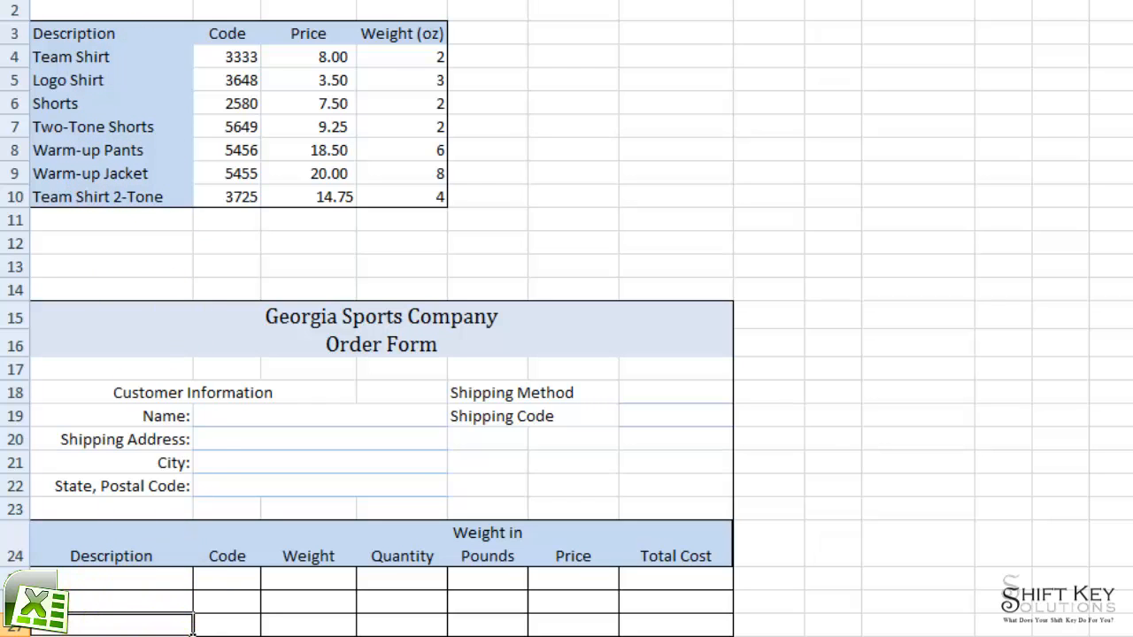
scroll(down, 3)
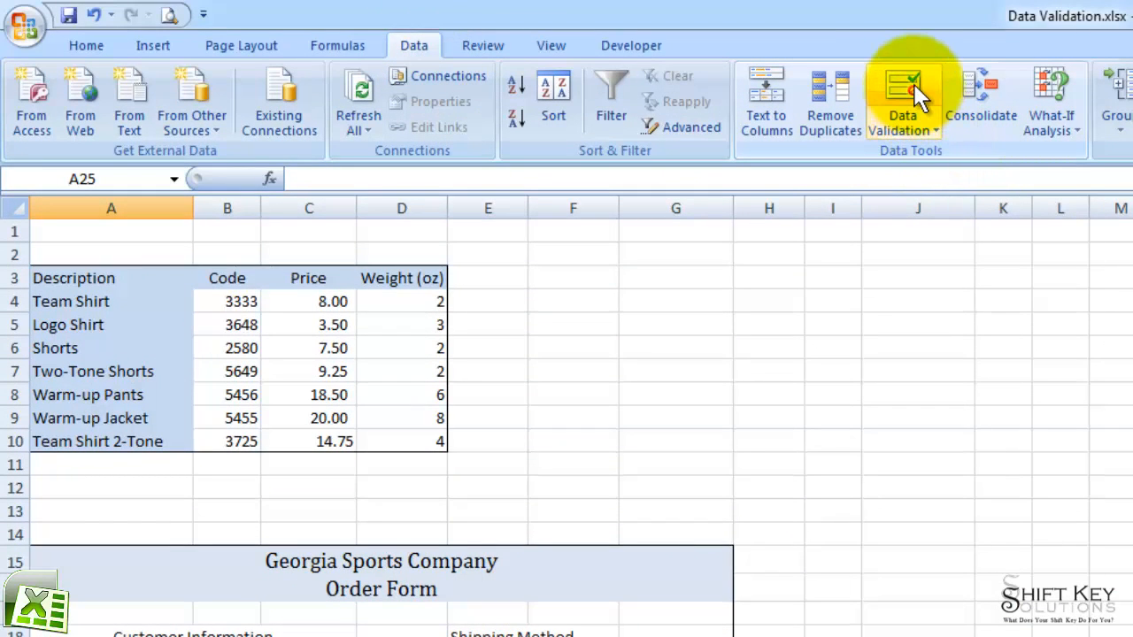
Apply list validation with source =Description to the selected cells
click(902, 100)
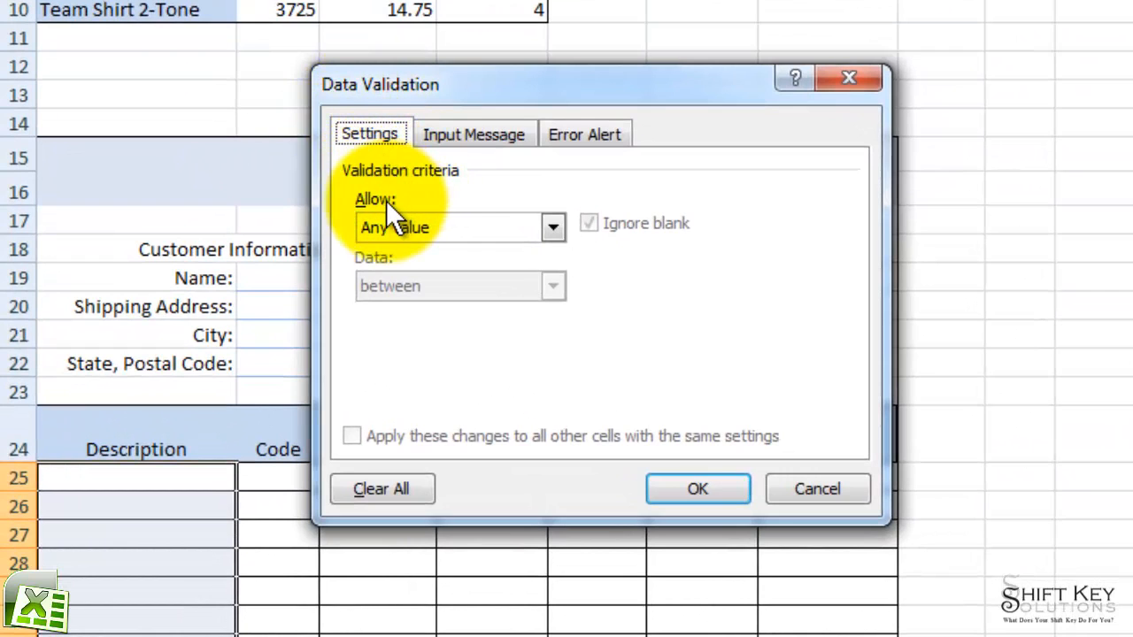
click(552, 227)
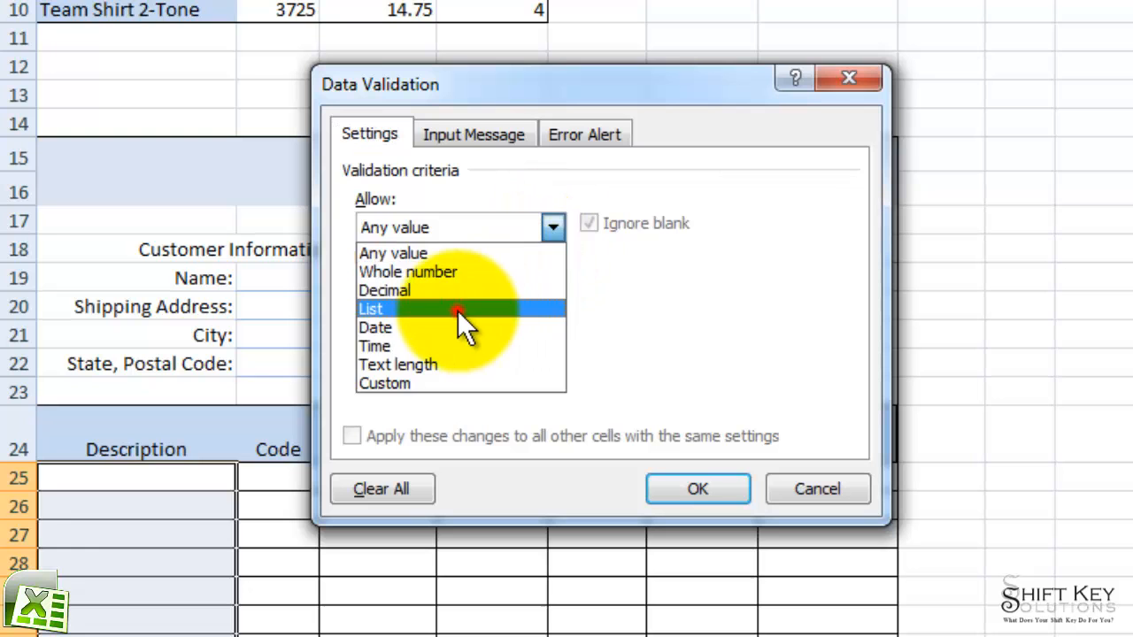
click(371, 308)
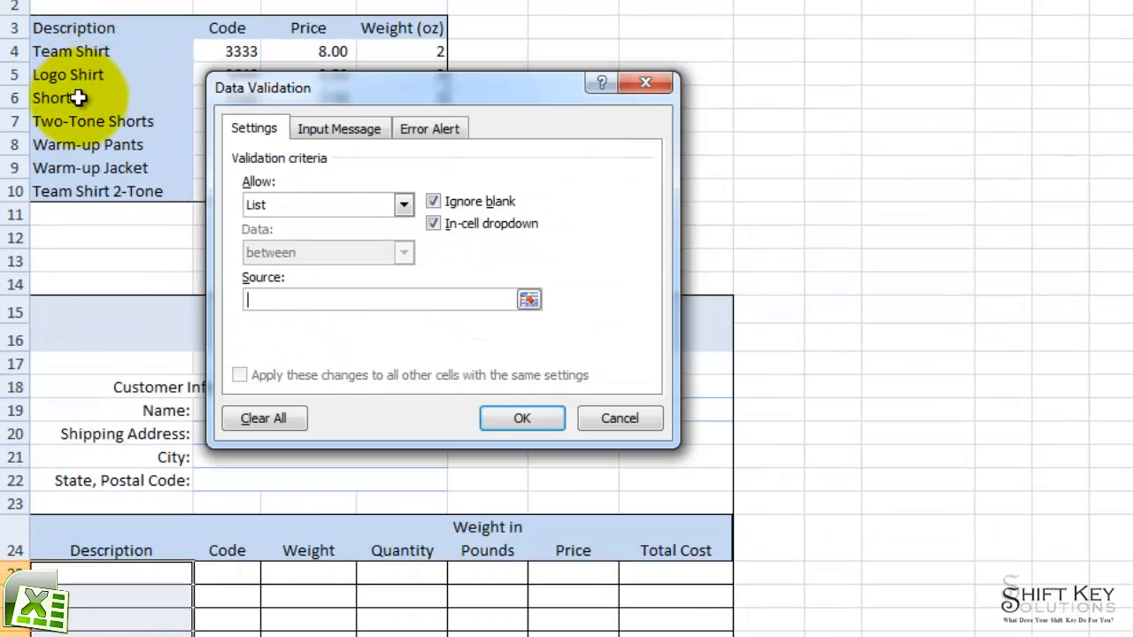
mouse_move(71, 133)
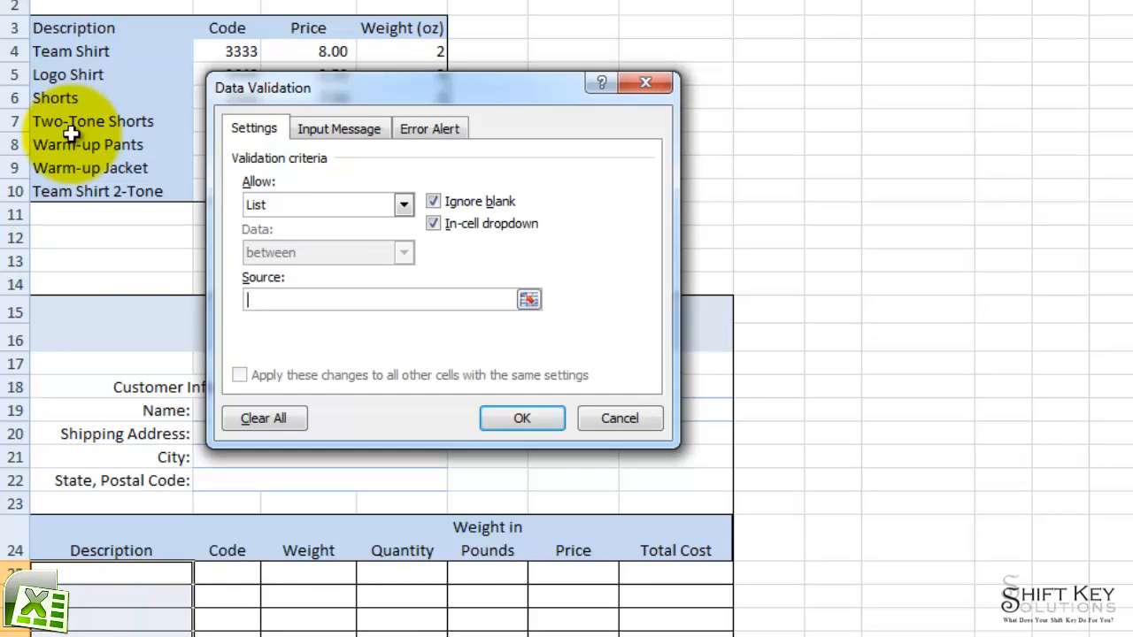
mouse_move(89, 74)
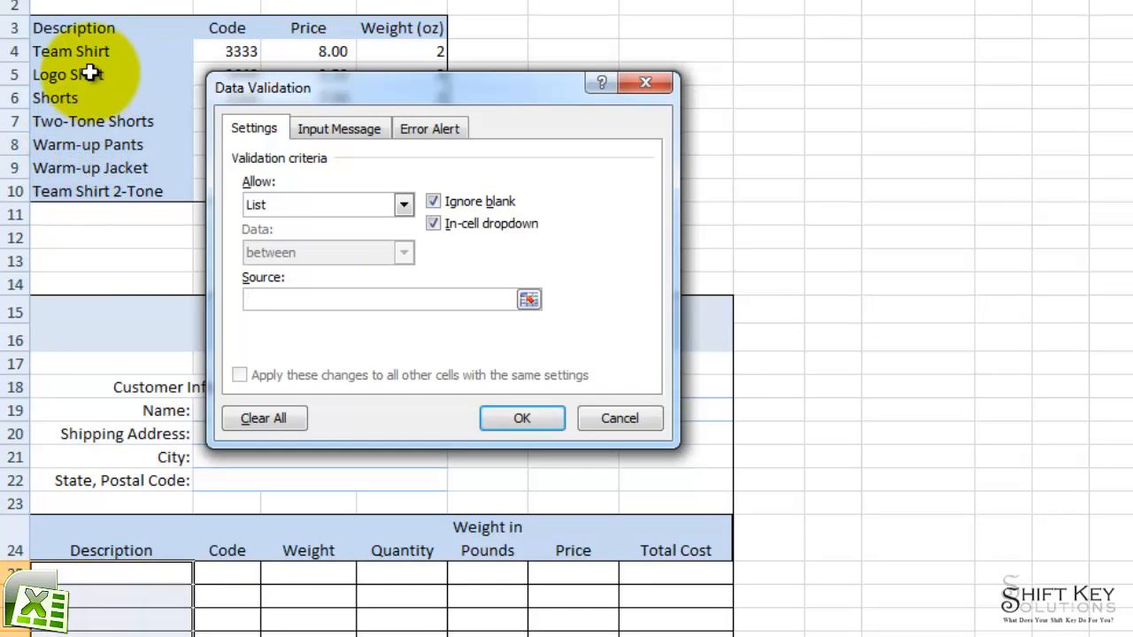
mouse_move(28, 42)
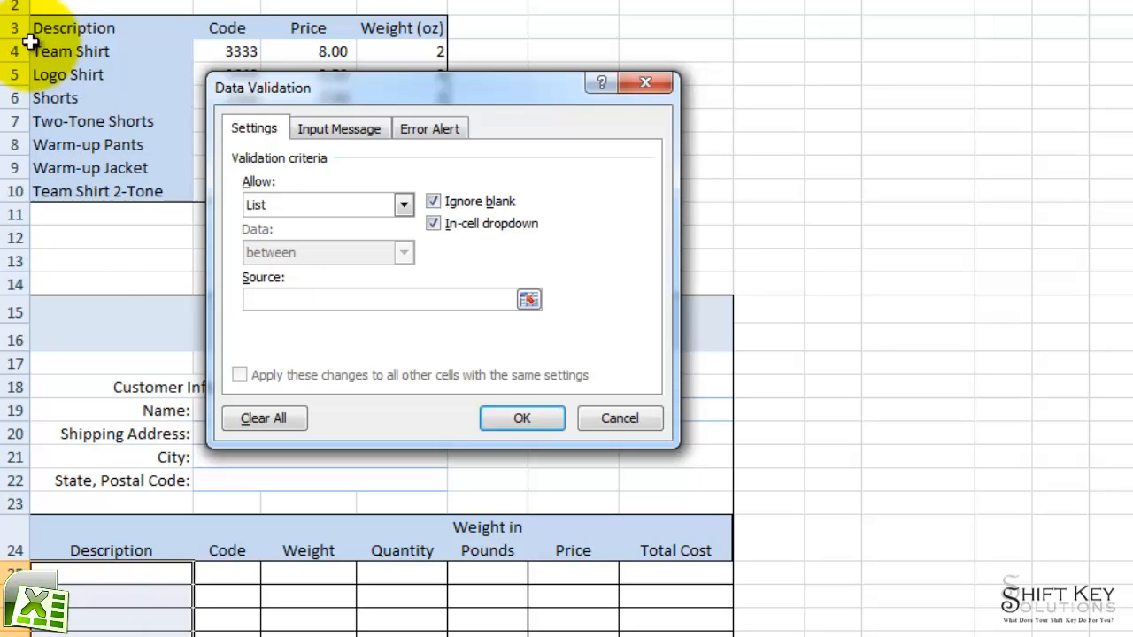
mouse_move(372, 345)
text(=)
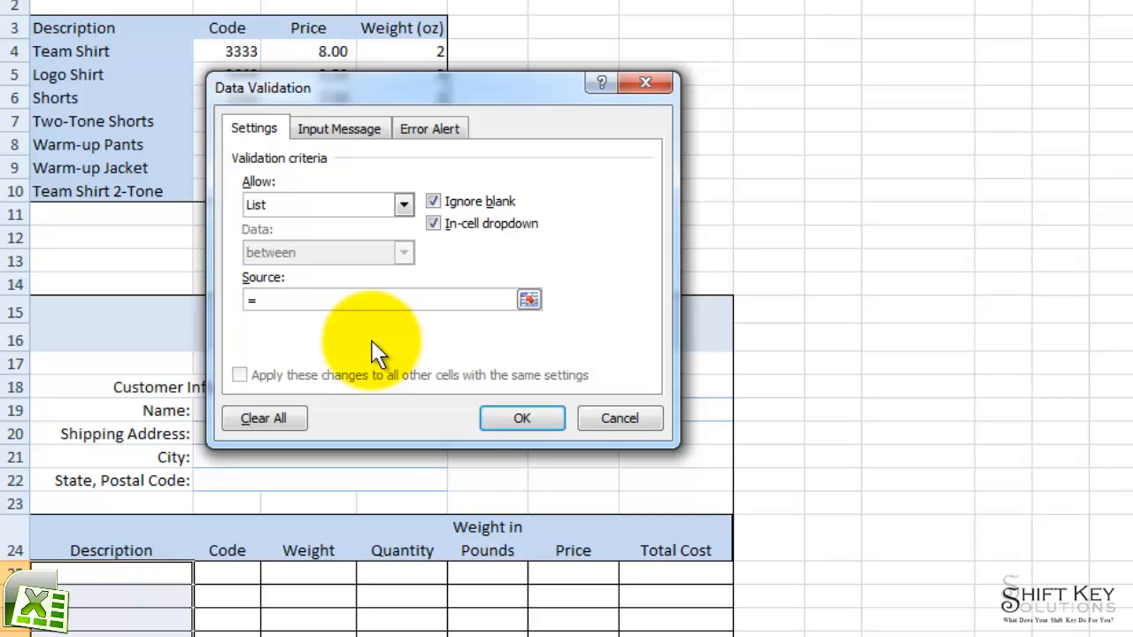
text(Description)
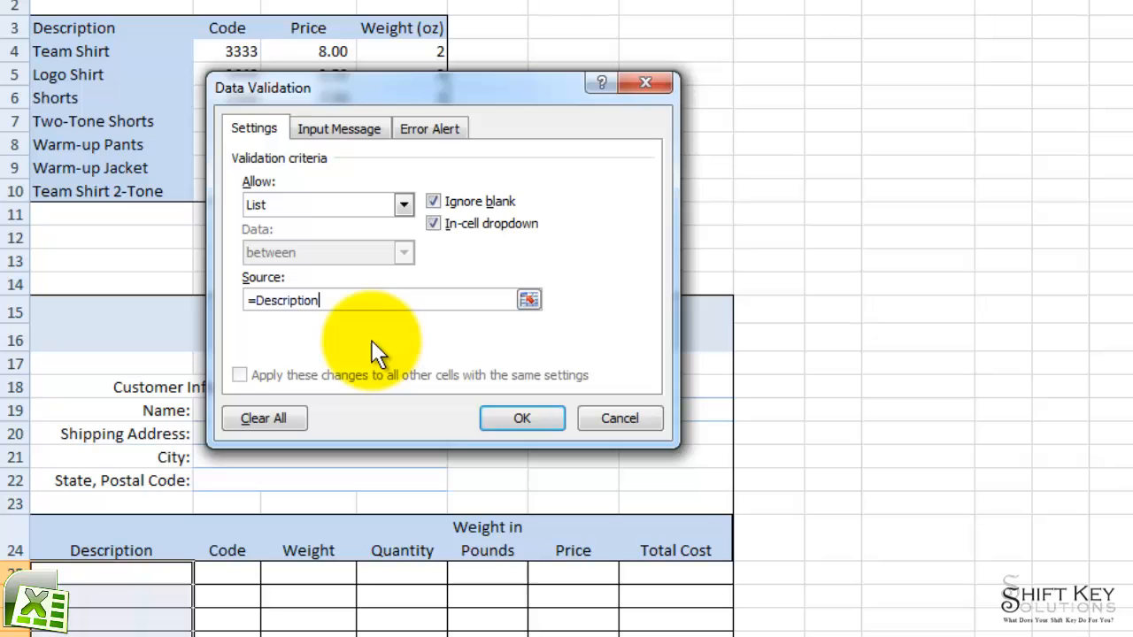
mouse_move(363, 290)
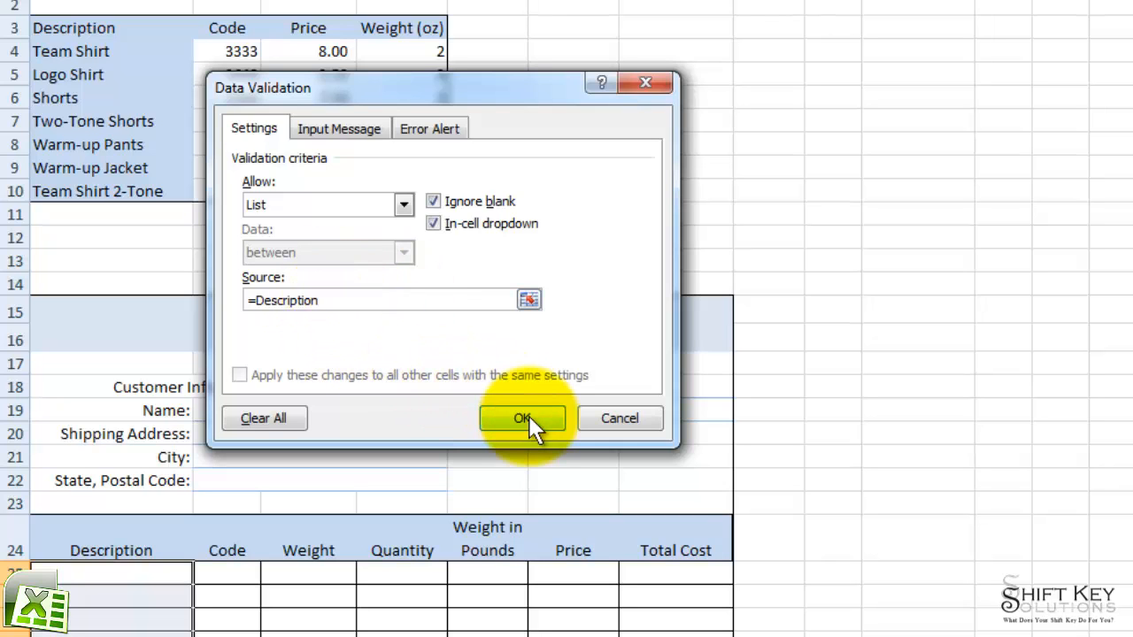
click(521, 418)
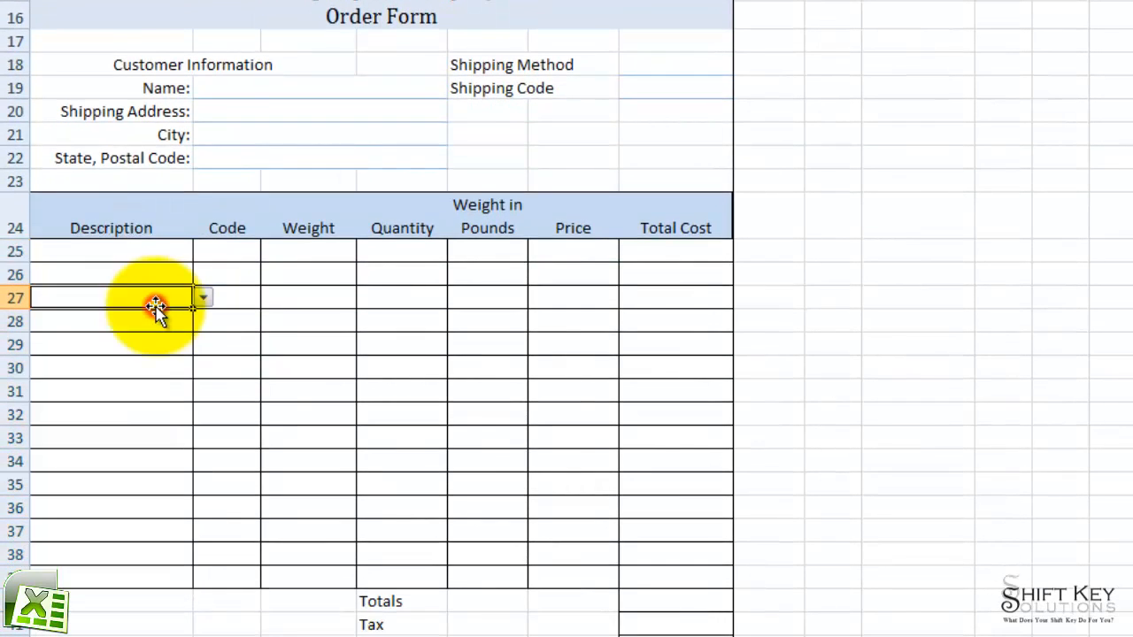
Pick Shorts and Team Shirt from the dropdown in the first order rows
scroll(down, 3)
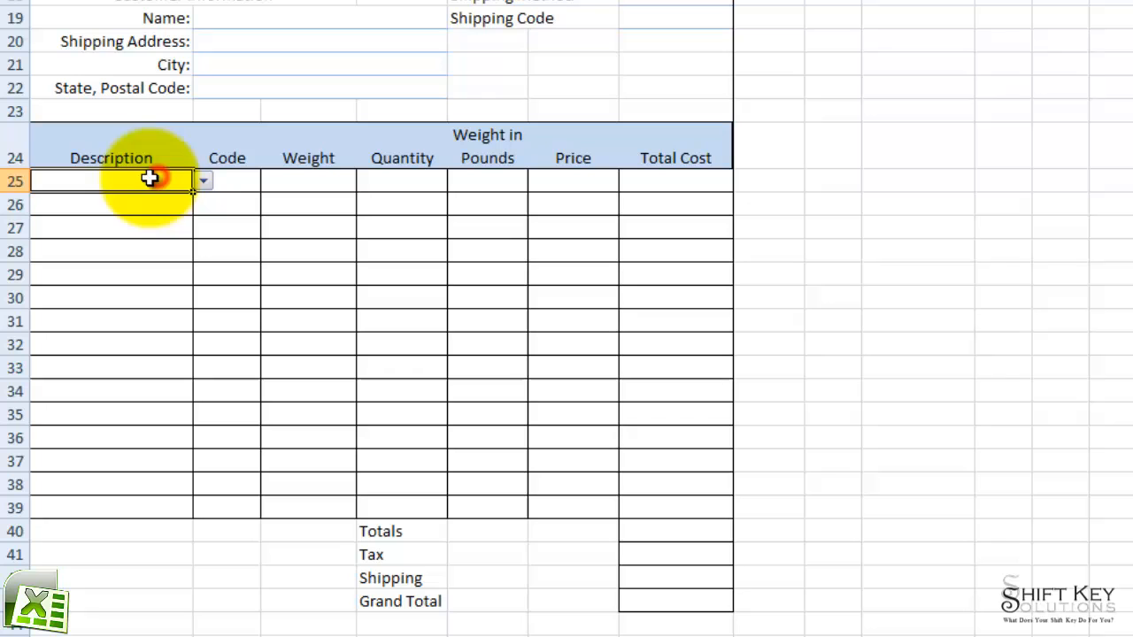
click(202, 180)
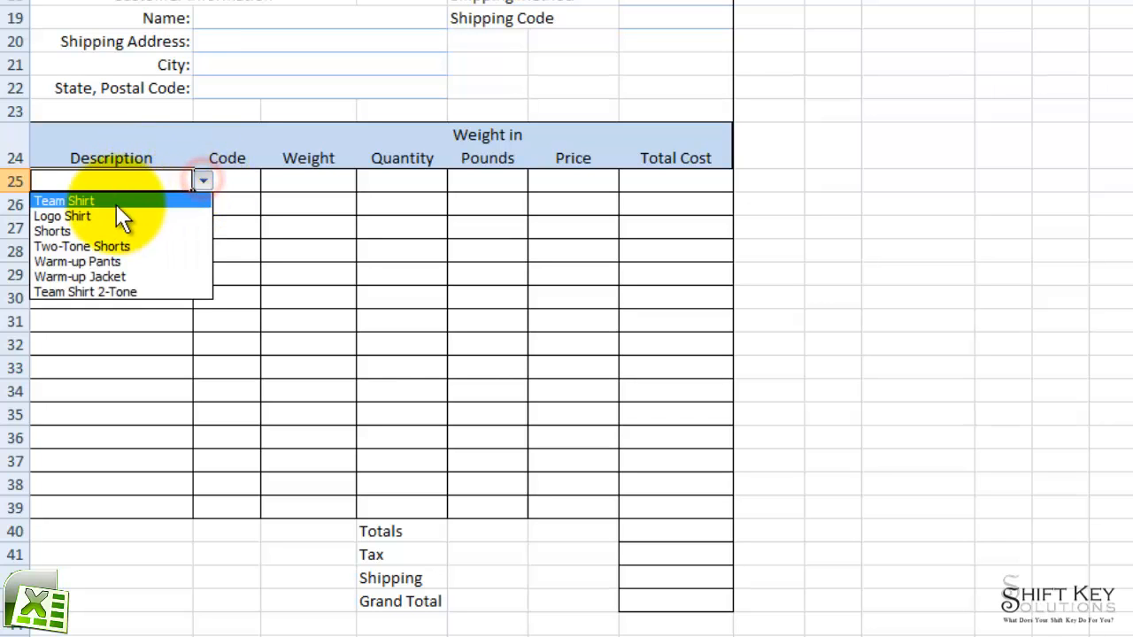
mouse_move(99, 216)
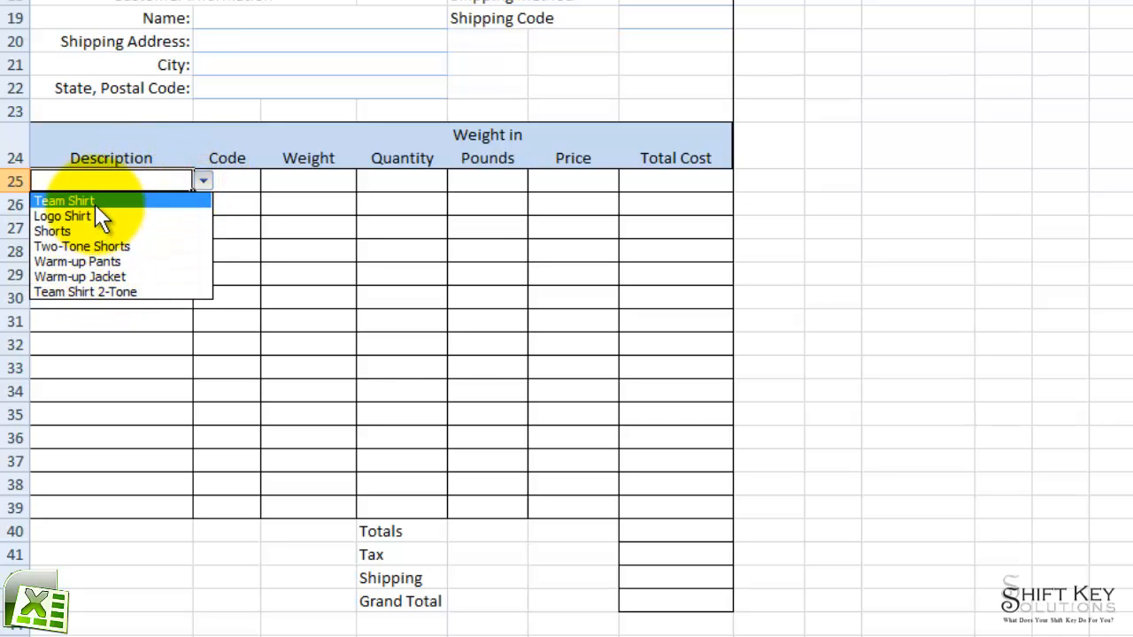
mouse_move(79, 219)
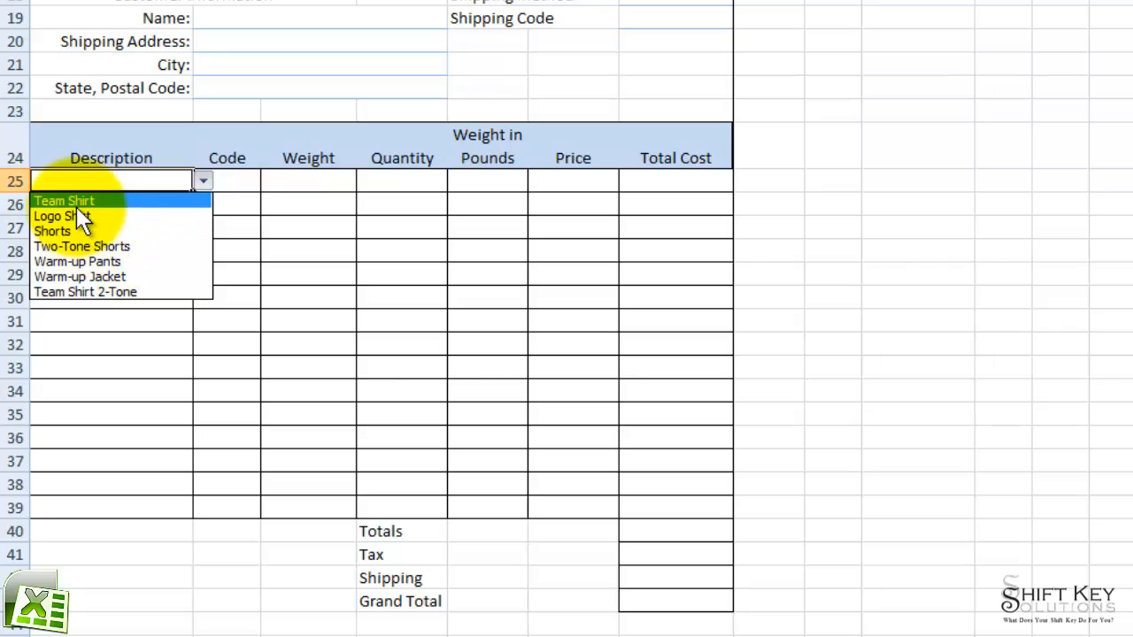
click(53, 230)
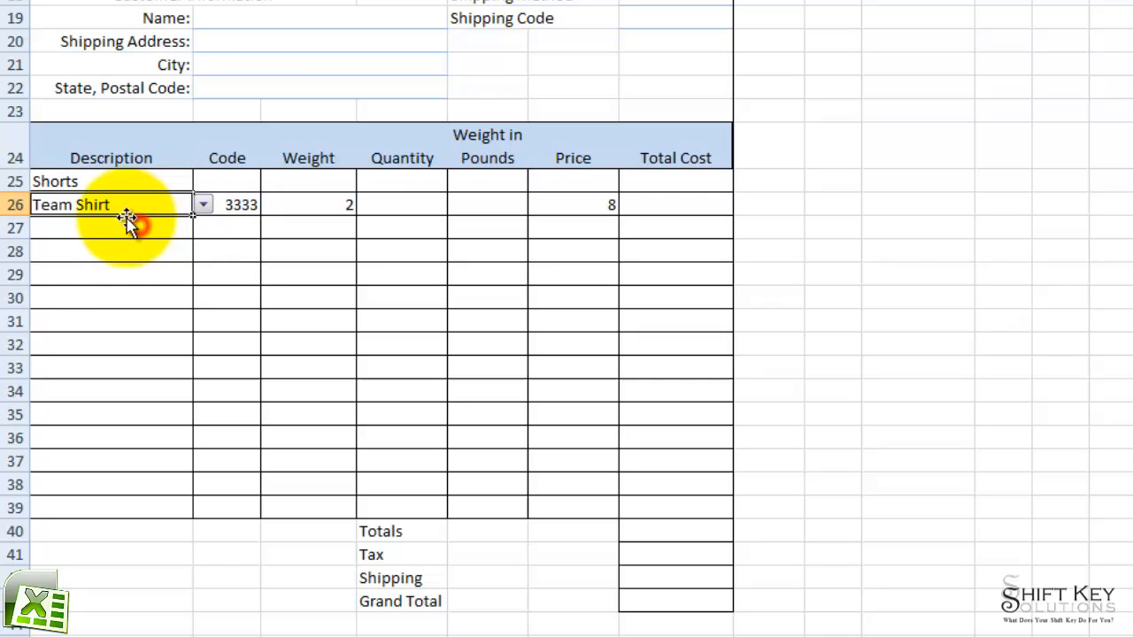
click(110, 274)
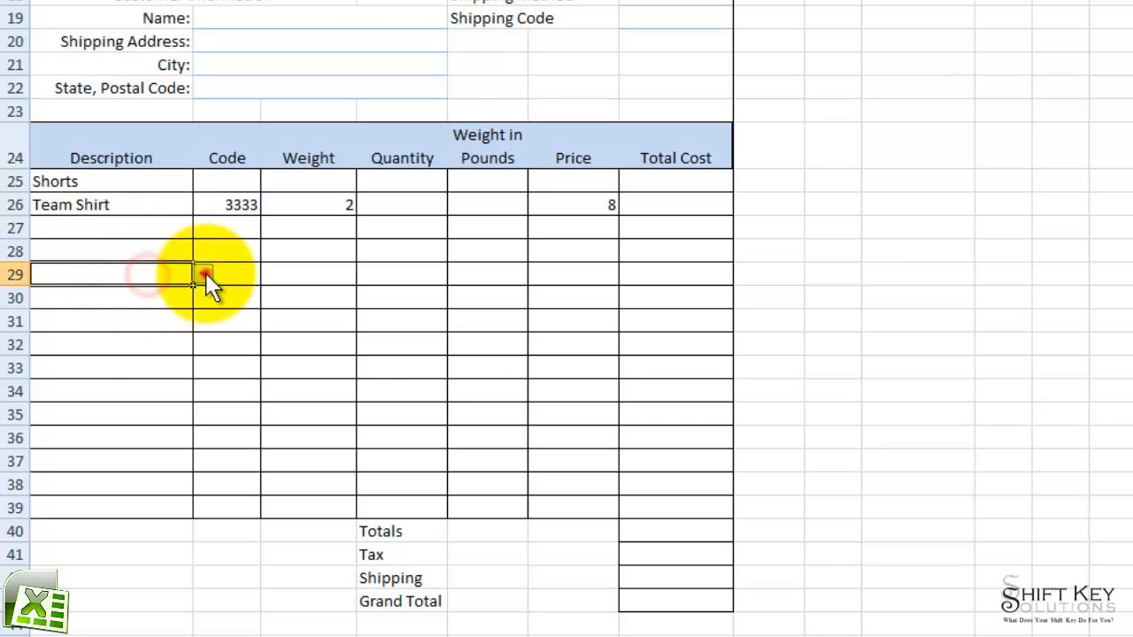